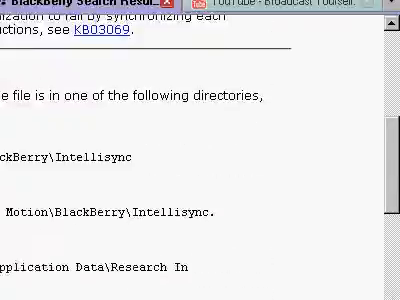
Switch to BlackBerry Desktop Manager and scroll to the organizer synchronization settings.
scroll("down", 3)
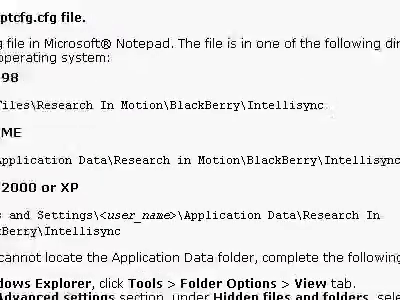
scroll("down", 3)
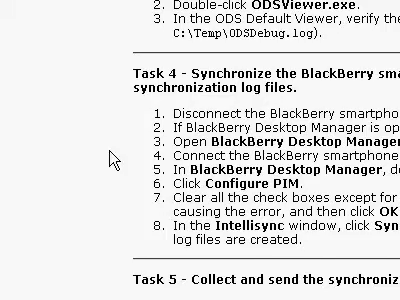
scroll("down", 3)
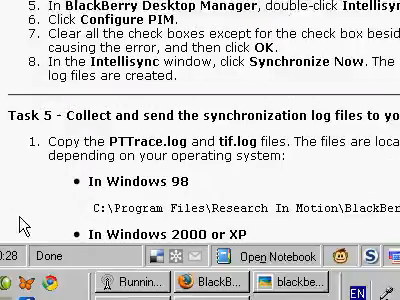
key("alt+tab")
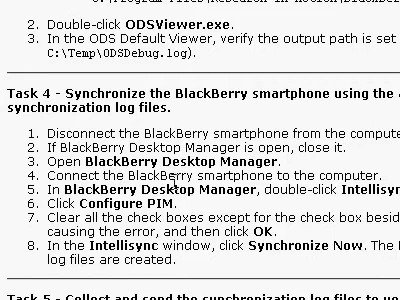
scroll("down", 3)
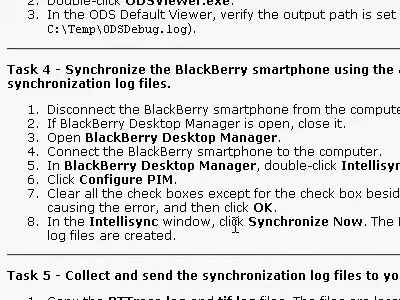
scroll("down", 3)
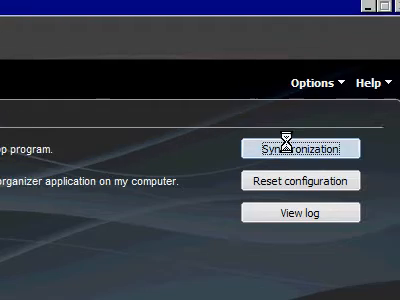
Go to the Synchronize page with its Synchronize button and automatic sync option.
left_click(298, 148)
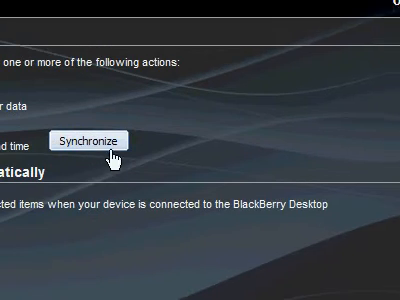
left_click(98, 140)
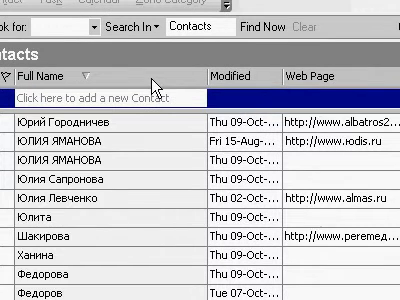
scroll("down", 3)
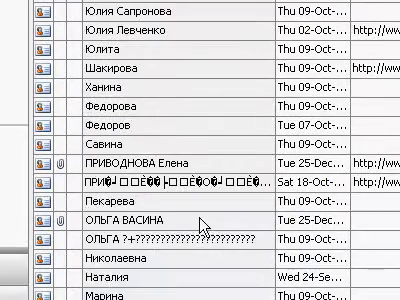
scroll("down", 3)
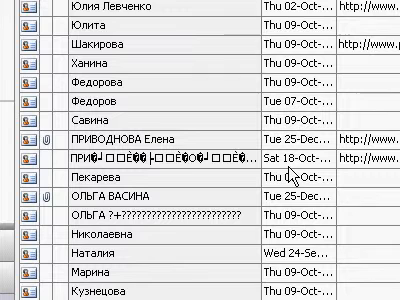
scroll("down", 3)
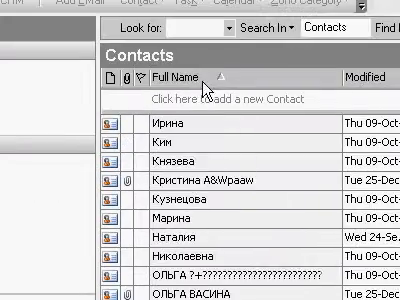
scroll("down", 3)
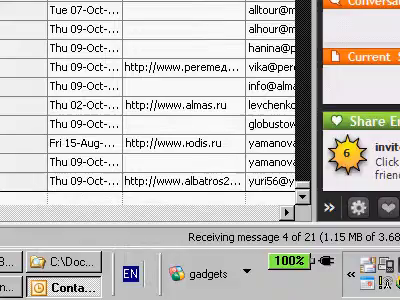
scroll("down", 3)
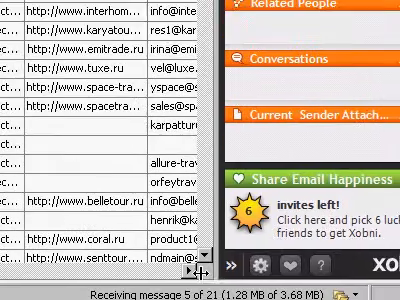
scroll("down", 3)
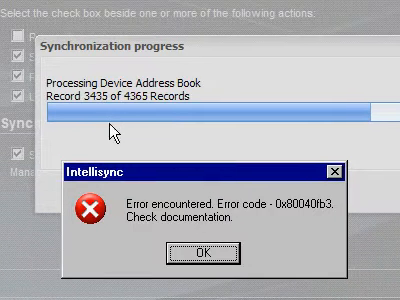
mouse_move(144, 122)
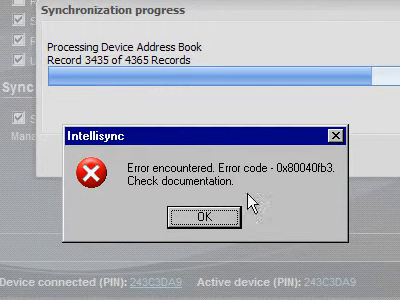
Acknowledge the Intellisync error 0x80040fb3 so synchronization can continue.
left_click(198, 218)
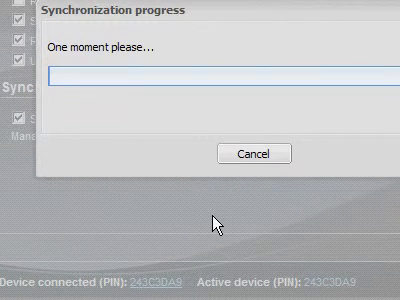